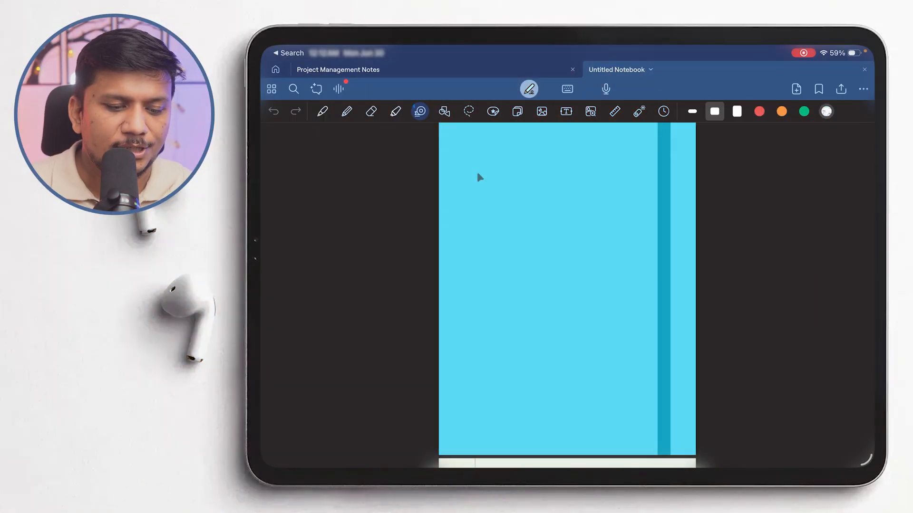
Swipe past the Untitled Notebook cover to its blank lined first page
click(573, 69)
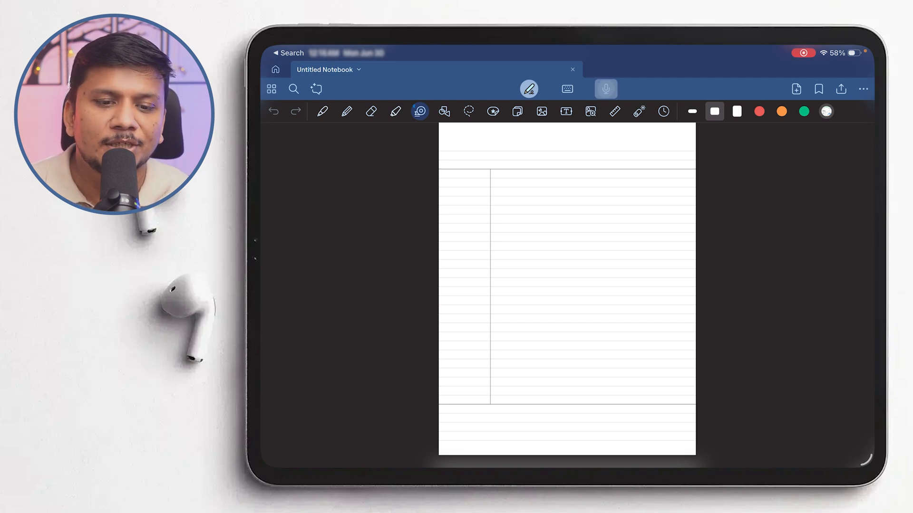
Record a roughly one-minute spoken clip about the iPad with the toolbar microphone
click(606, 89)
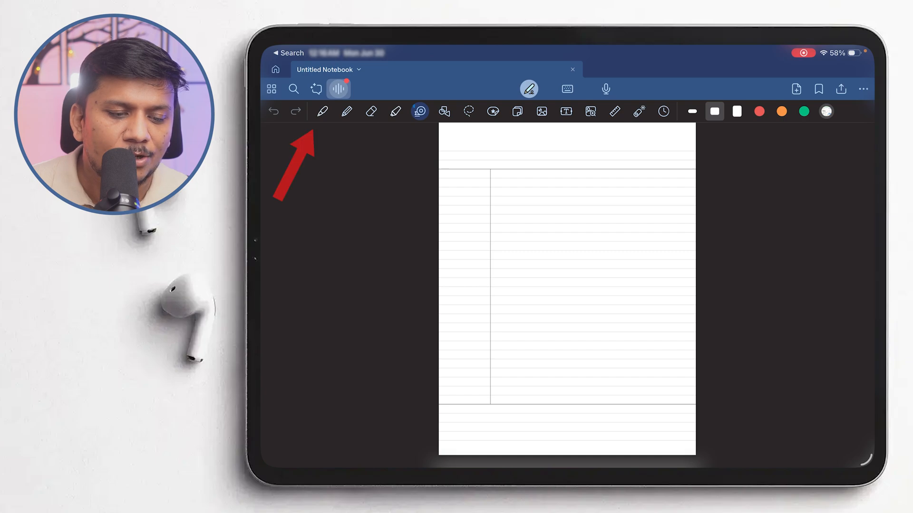
Summarize the clip's transcript onto the page in blue text, then close the transcript
click(337, 88)
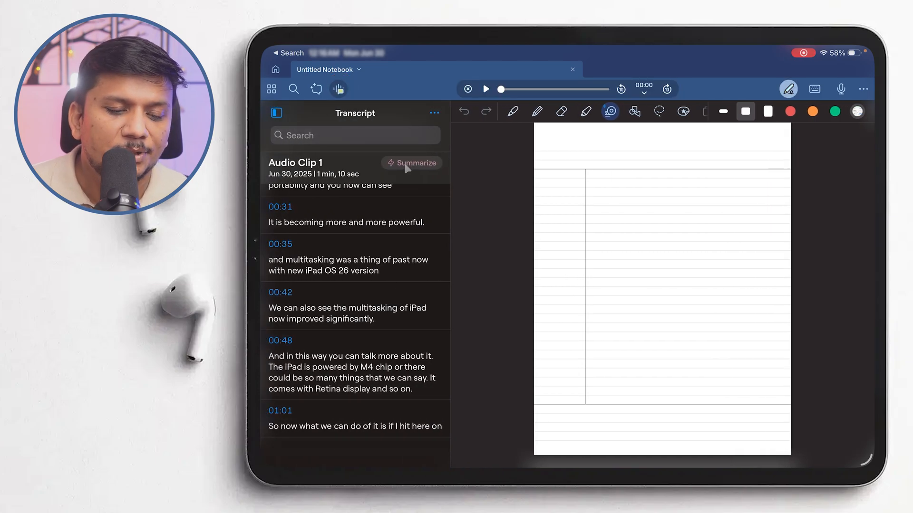
click(412, 162)
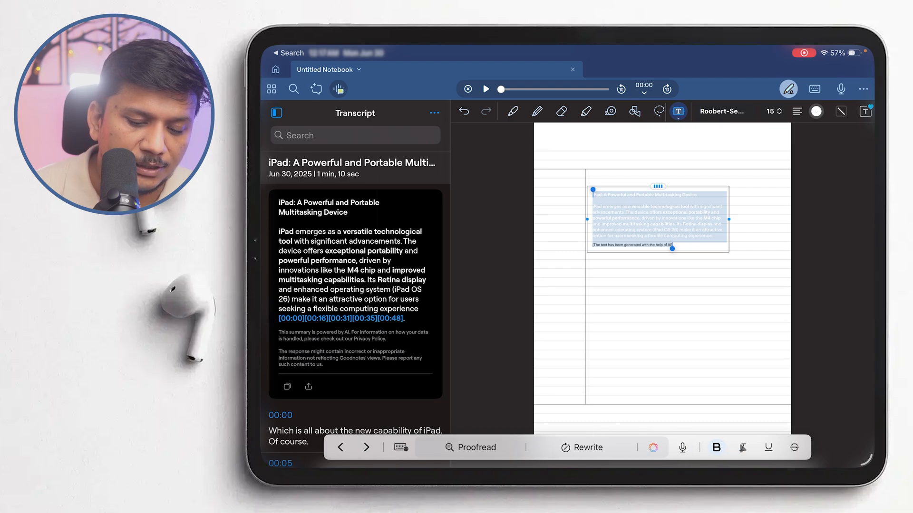
click(815, 111)
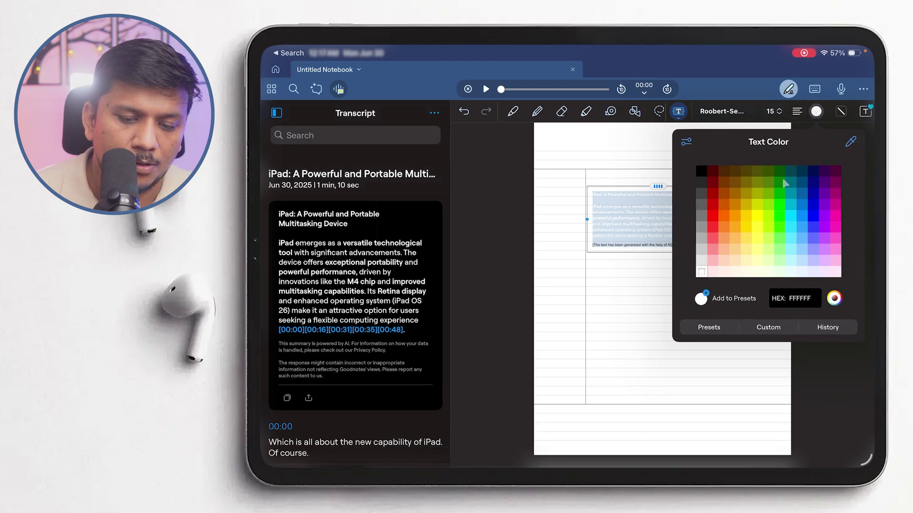
click(814, 205)
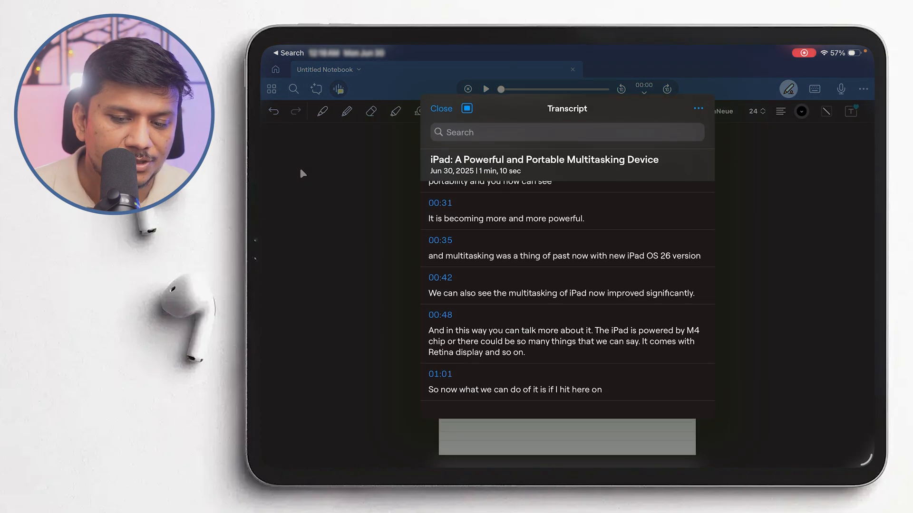
click(441, 109)
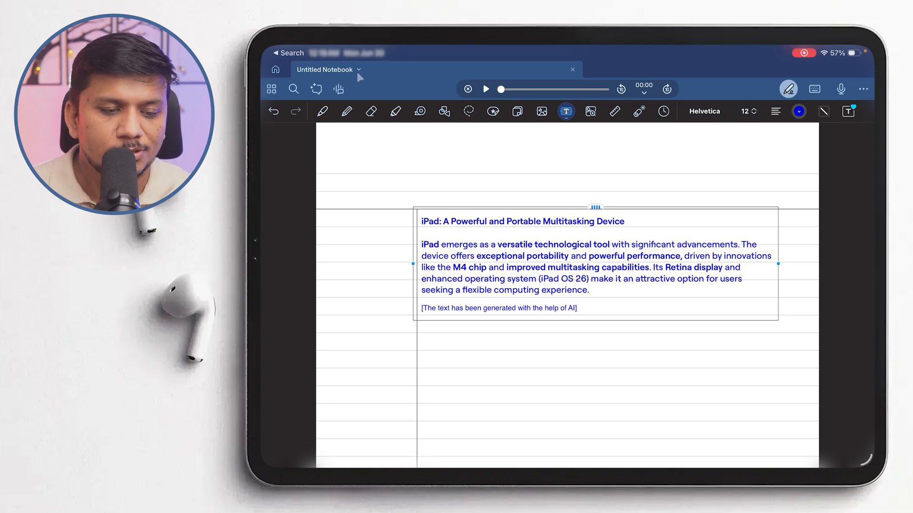
click(337, 89)
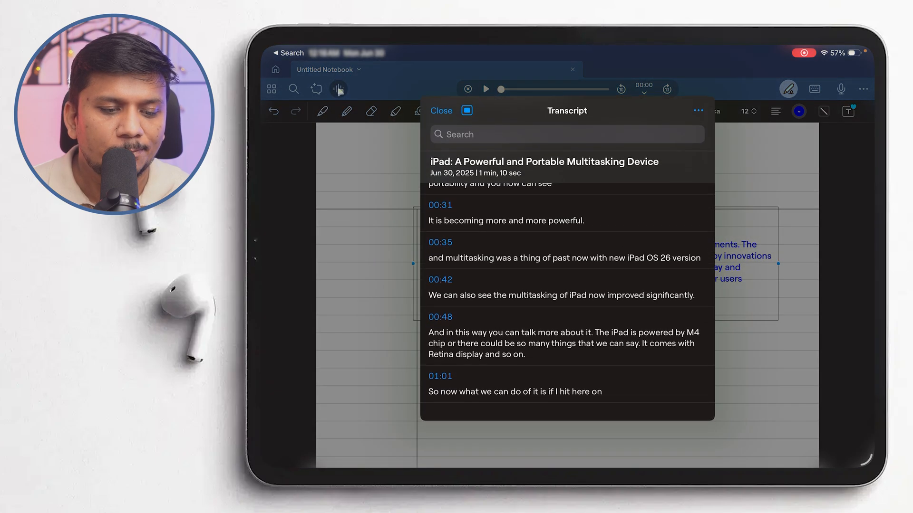
click(698, 111)
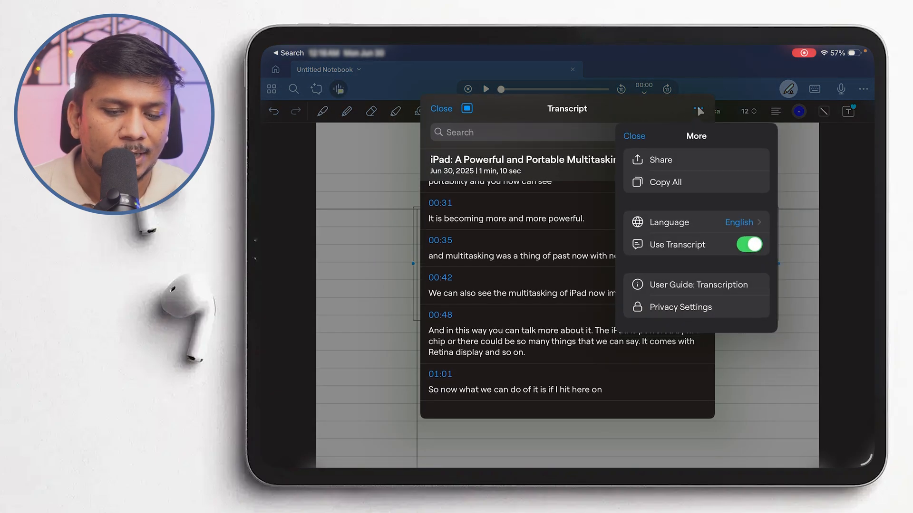
click(688, 222)
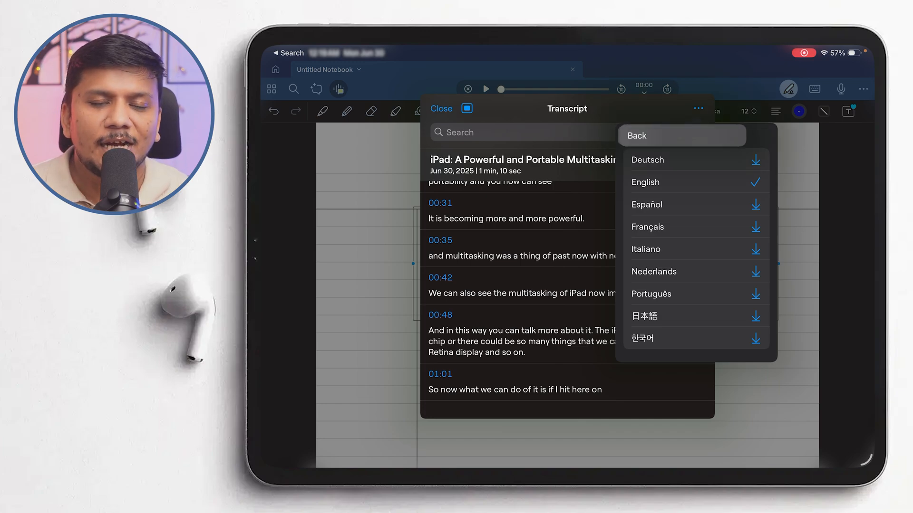
click(636, 135)
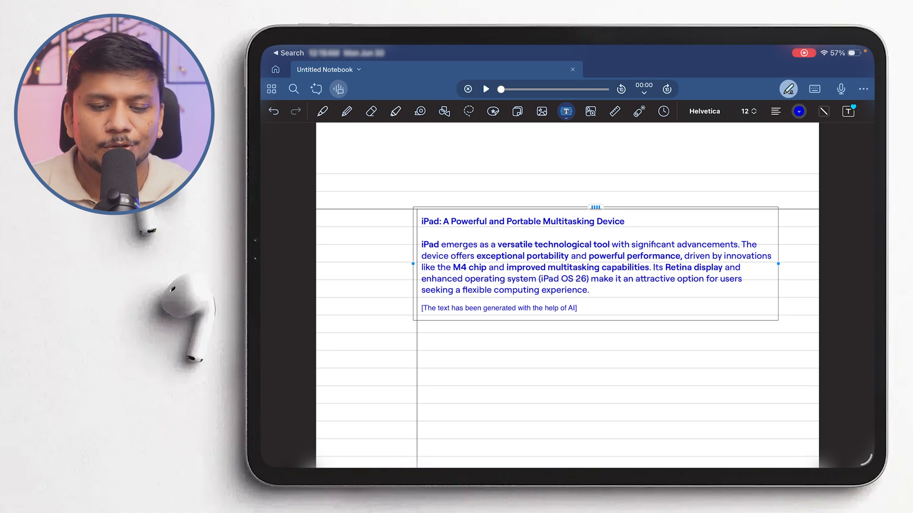
Condense the blue text box into a one-sentence Writing Tools Summary below it
double_click(516, 290)
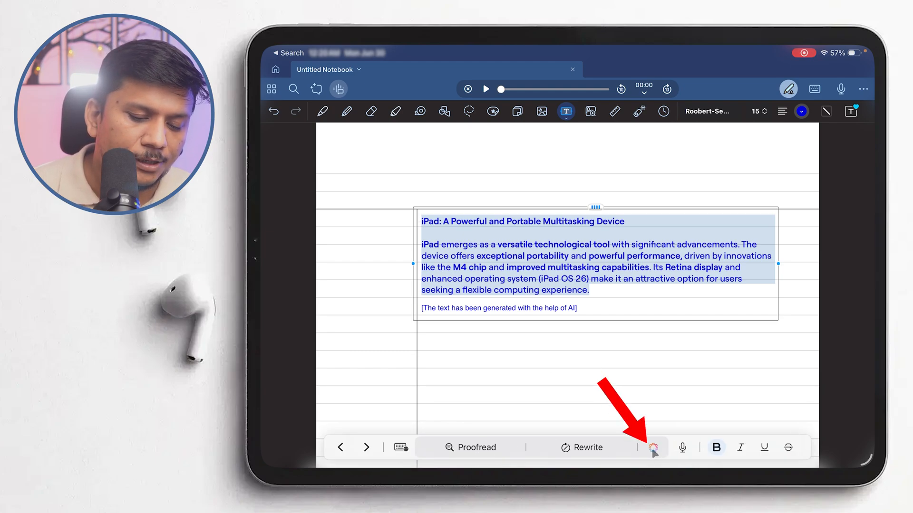
click(657, 446)
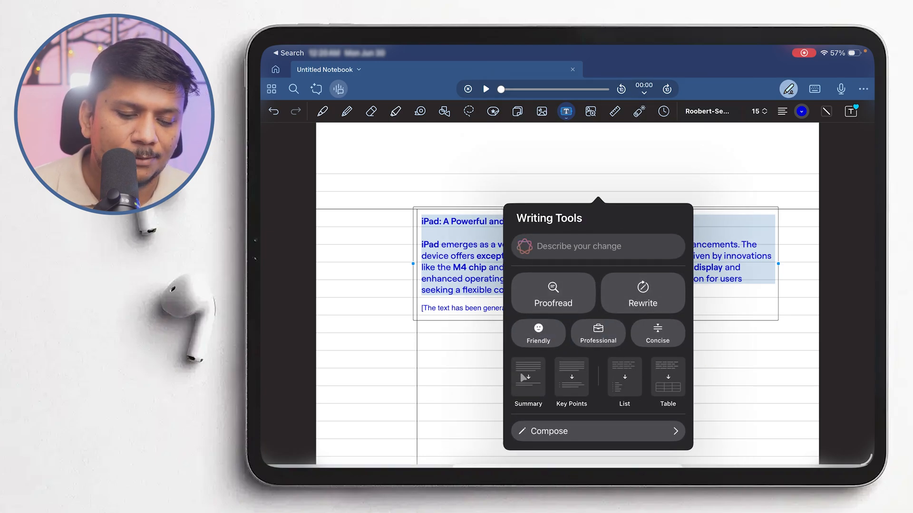
click(527, 382)
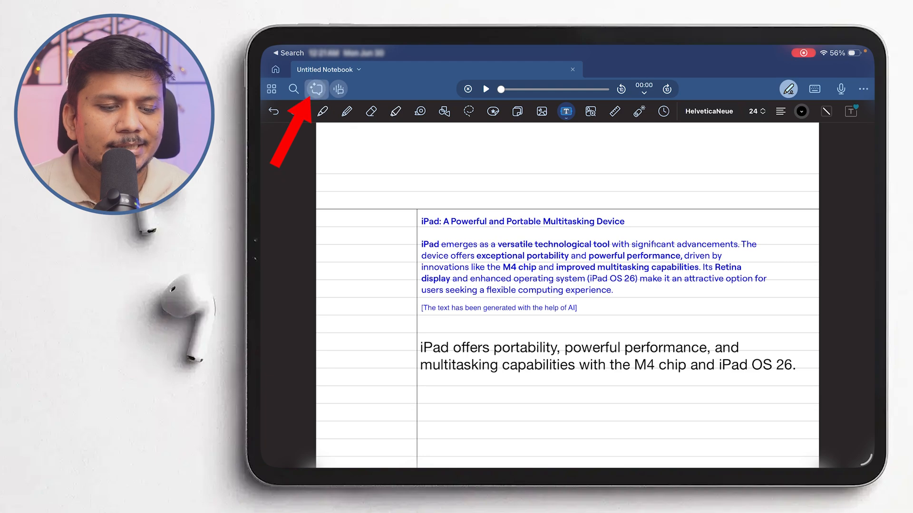
Ask Goodnotes 'What chip is powering iPad in this note', getting the answer M4
click(318, 89)
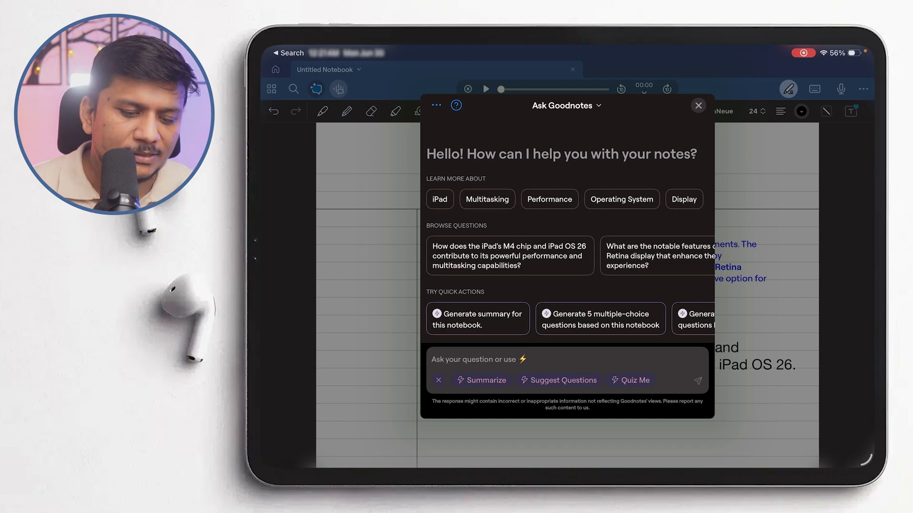
click(466, 360)
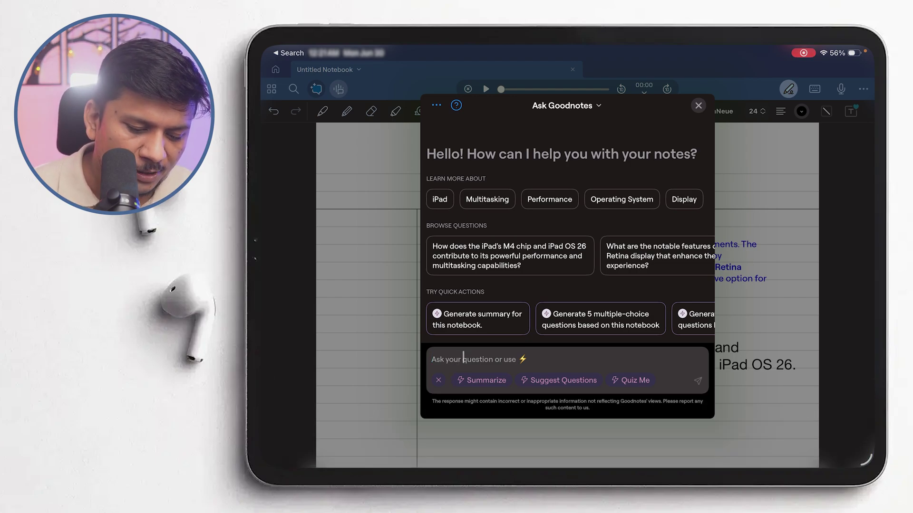
text(What chip is powering iPad in this note)
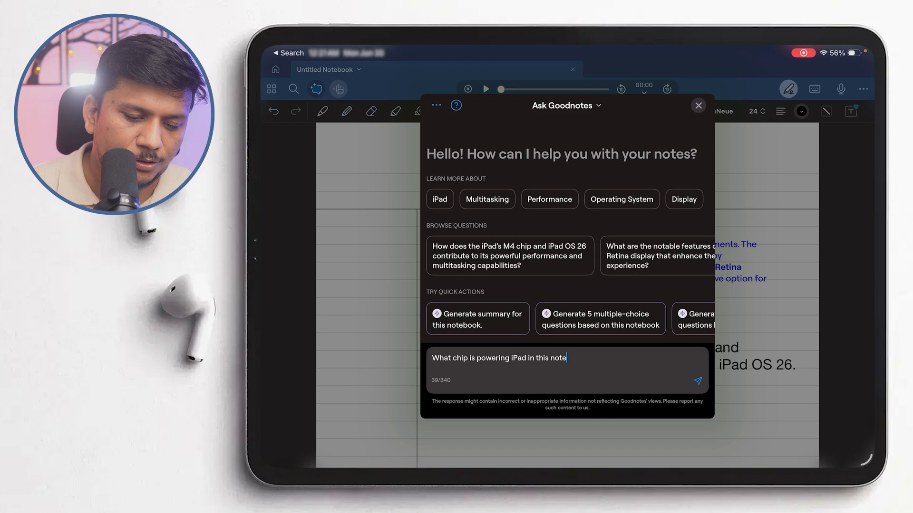
click(697, 380)
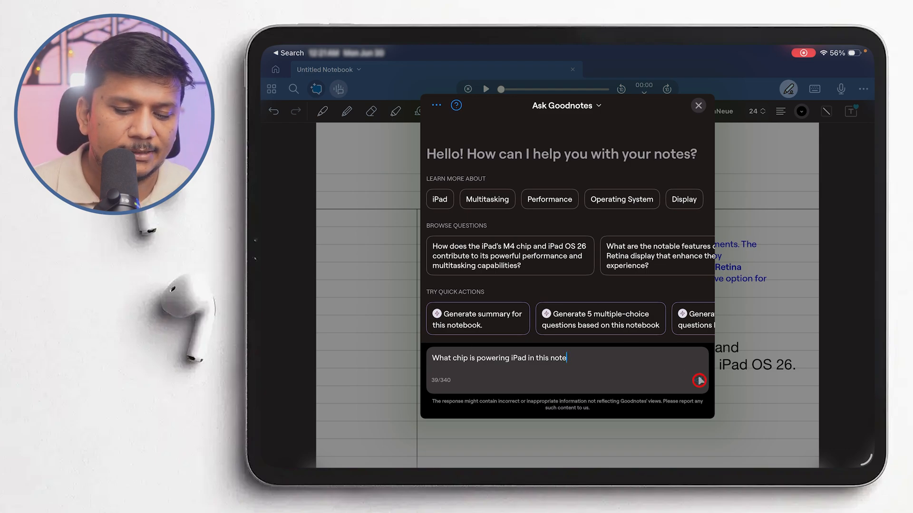
click(699, 381)
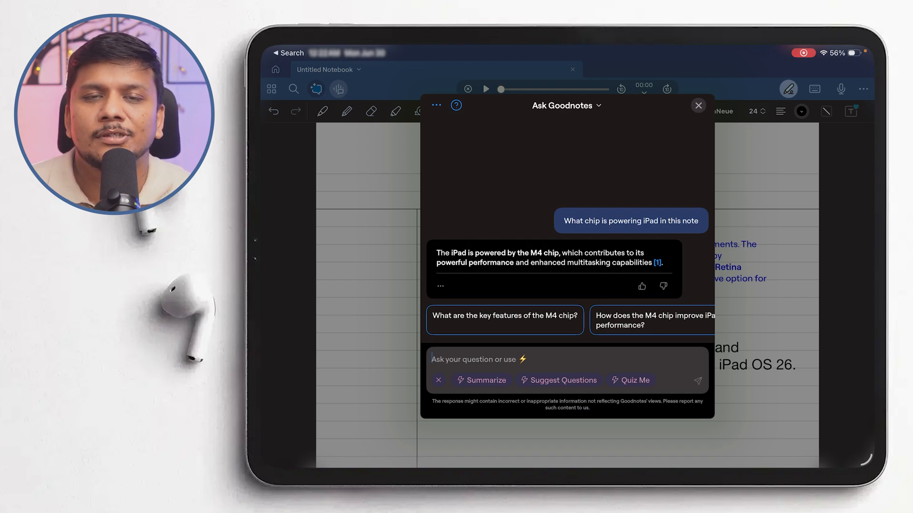
click(444, 360)
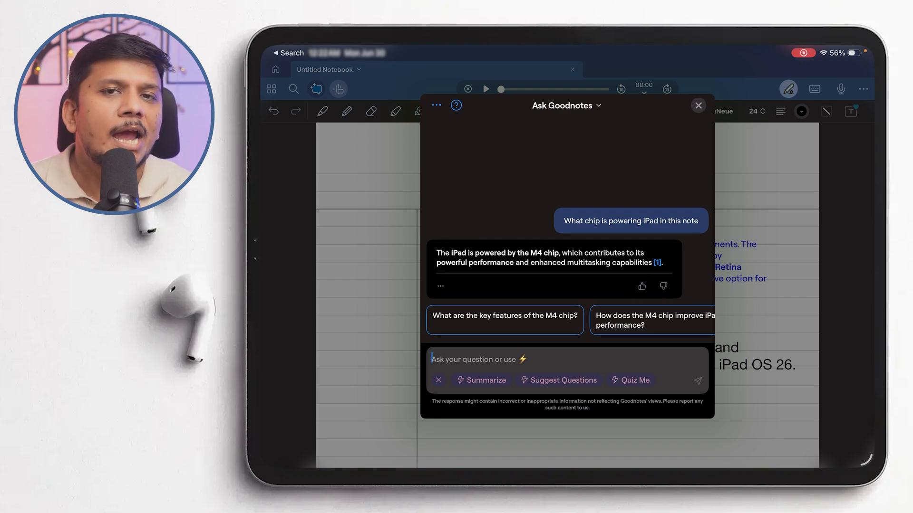